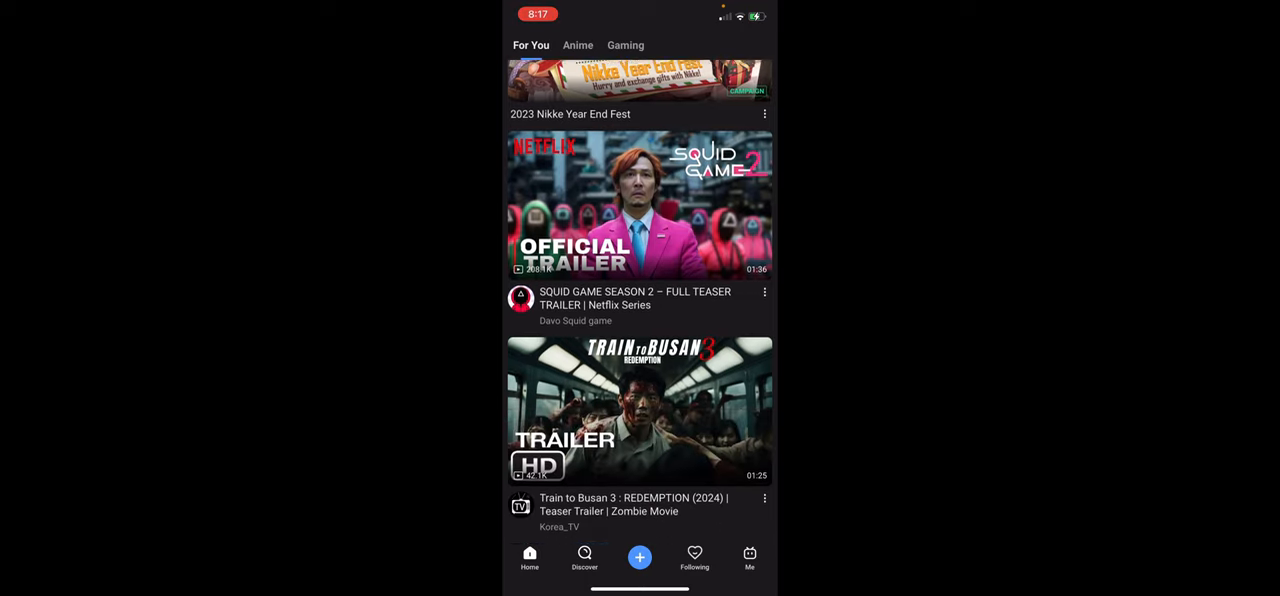
- Scroll down through the Premium subscription plans and prices, then back to the top
{"action": "scroll", "scroll_direction": "down", "scroll_amount": 3}
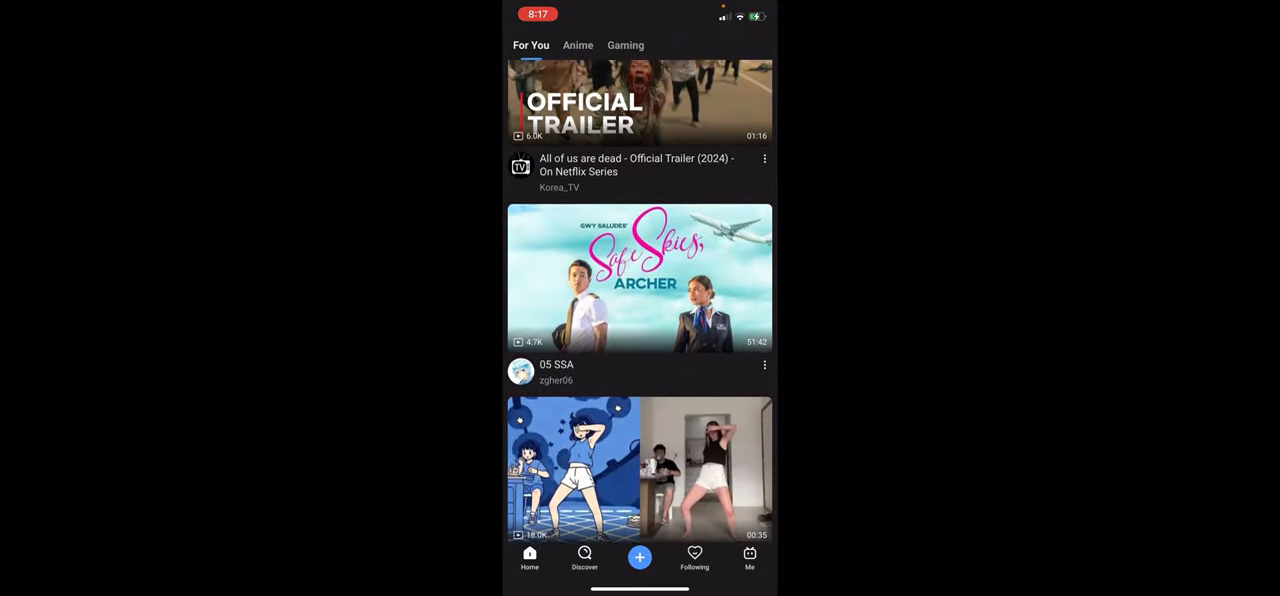
{"action": "scroll", "scroll_direction": "up", "scroll_amount": 3}
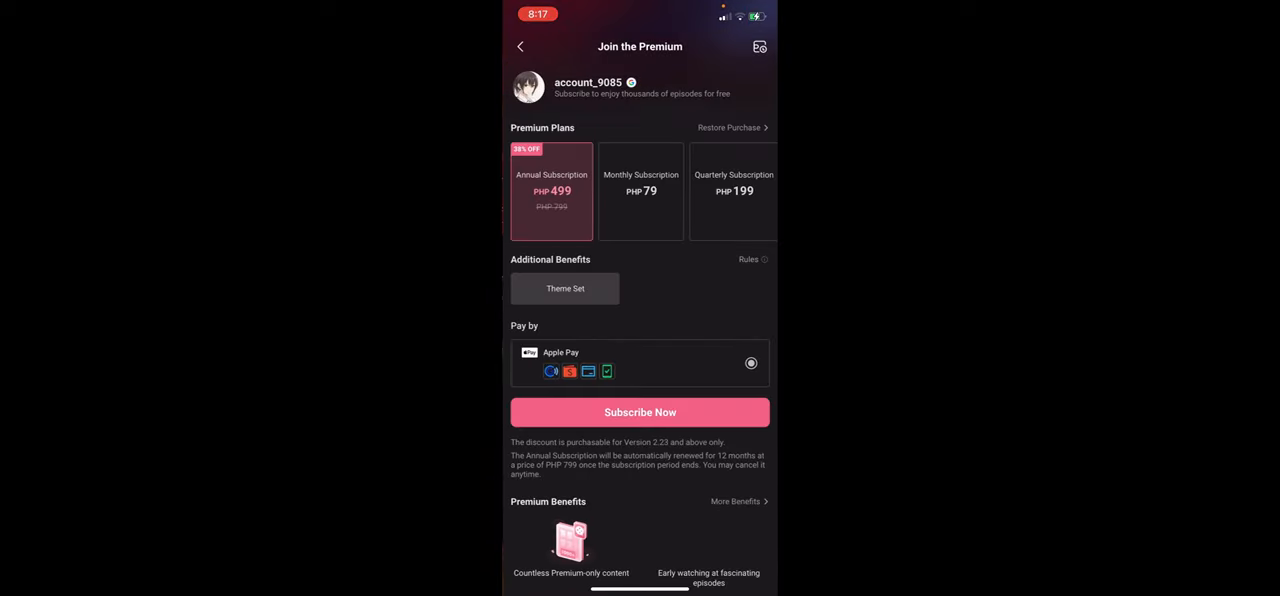
- Go back from the Premium plans to the anime series page with its episode list
{"action": "left_click", "coordinate": [519, 46]}
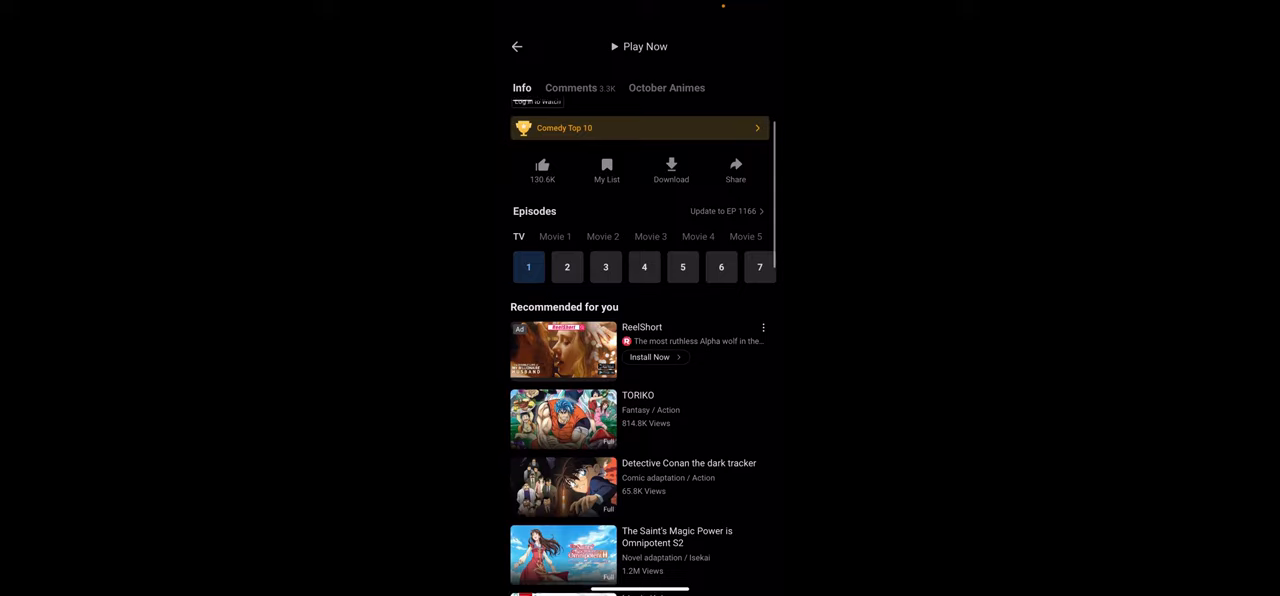